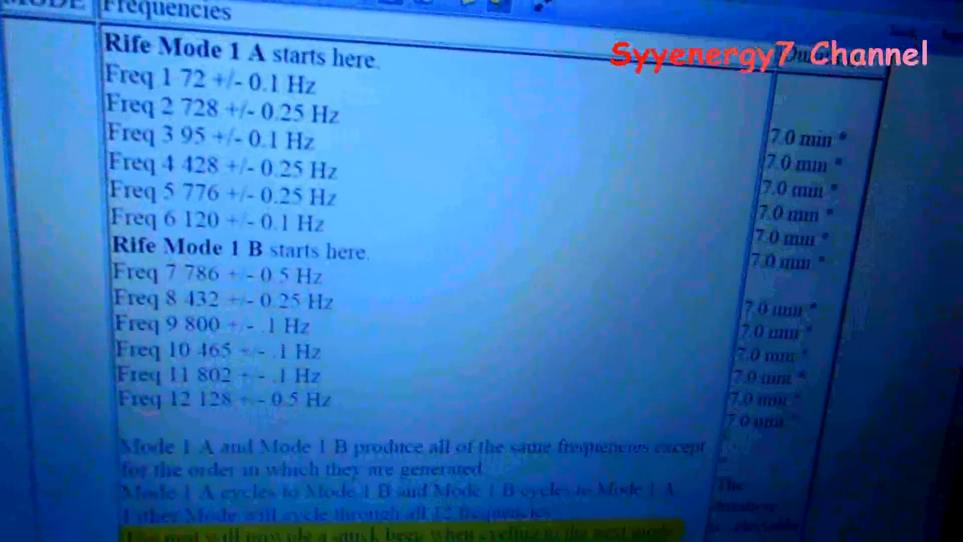
{"action": "scroll", "scroll_direction": "down", "scroll_amount": 3}
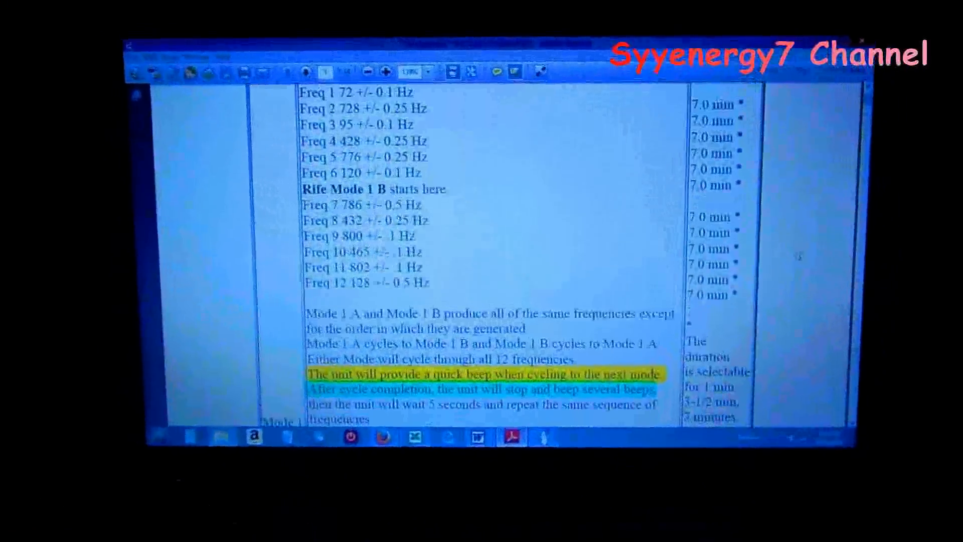
{"action": "scroll", "scroll_direction": "down", "scroll_amount": 3}
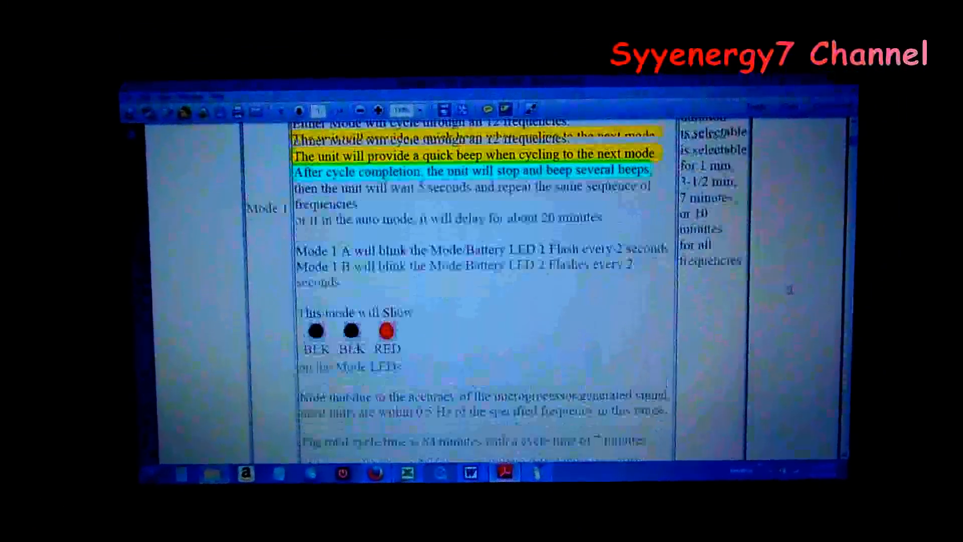
{"action": "scroll", "scroll_direction": "down", "scroll_amount": 3}
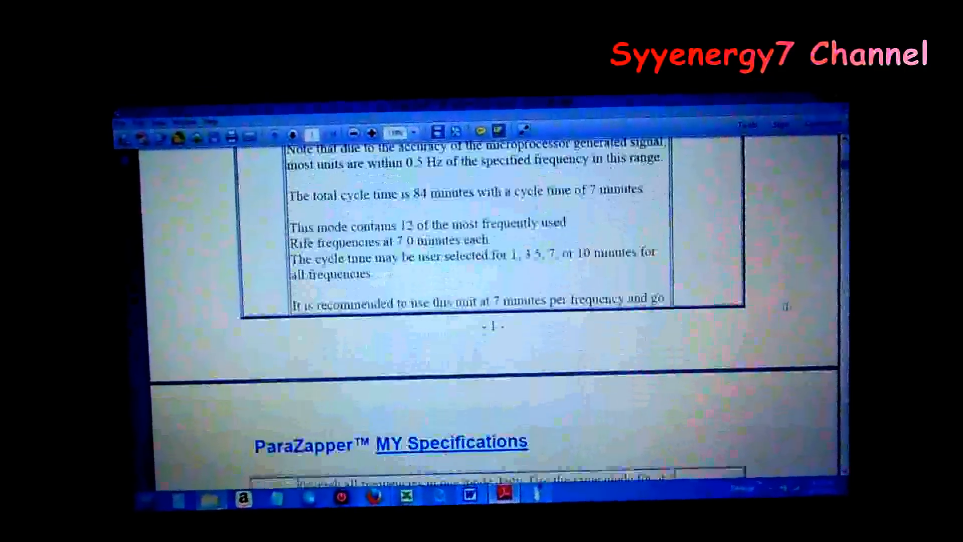
{"action": "scroll", "scroll_direction": "down", "scroll_amount": 3}
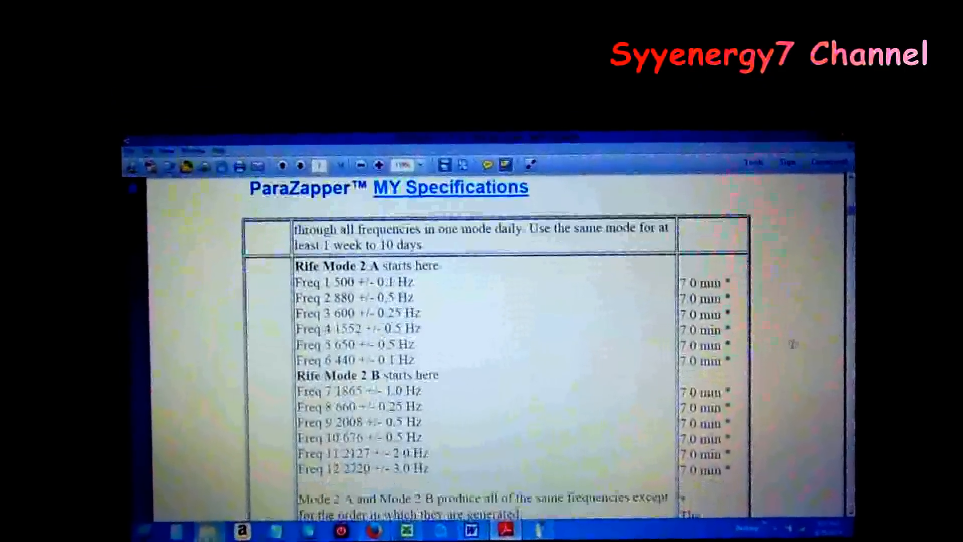
{"action": "scroll", "scroll_direction": "down", "scroll_amount": 3}
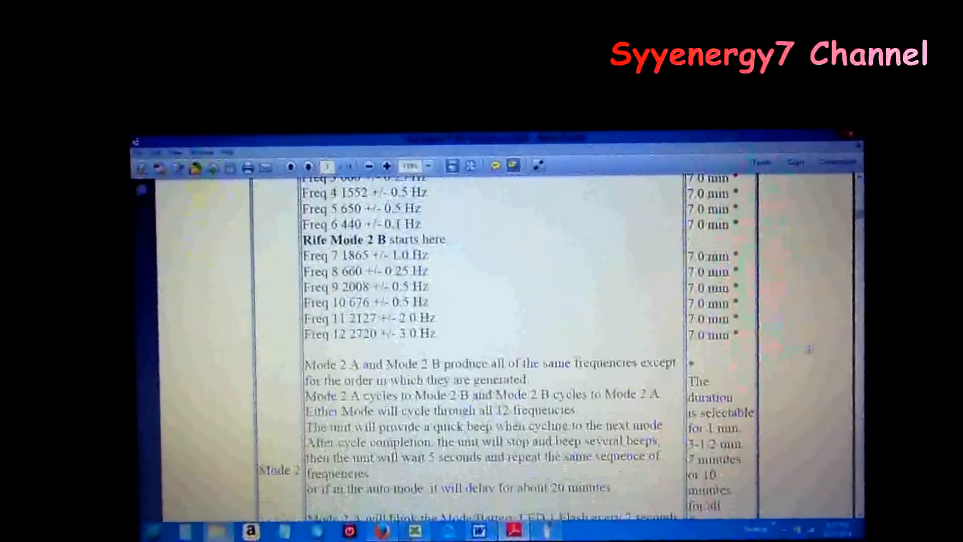